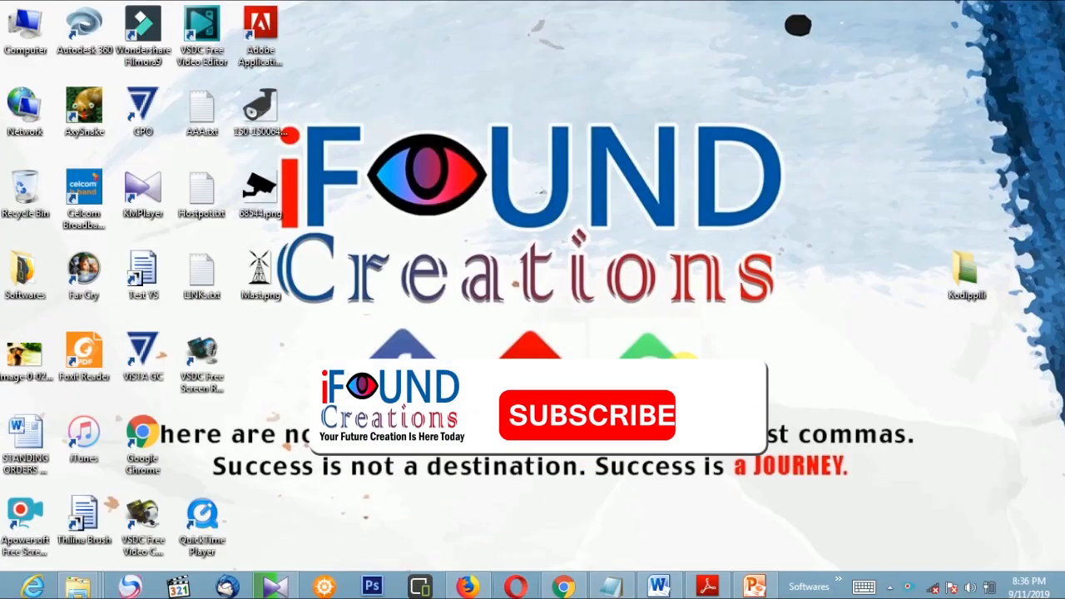
- Launch PowerPoint and add a second title-and-content slide after slide 1 via its context menu
left_click(588, 416)
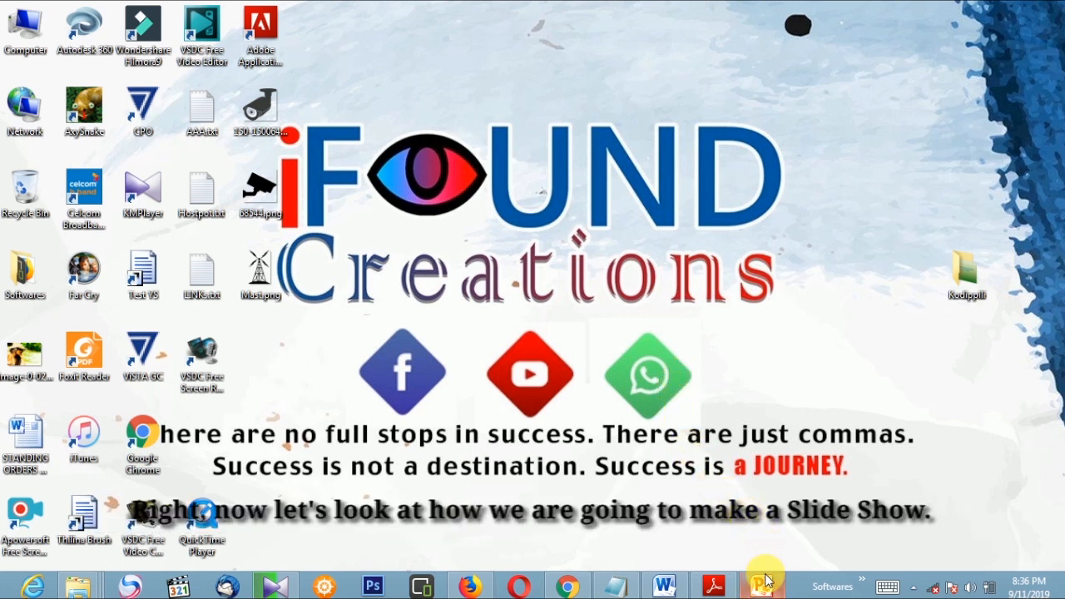
left_click(765, 579)
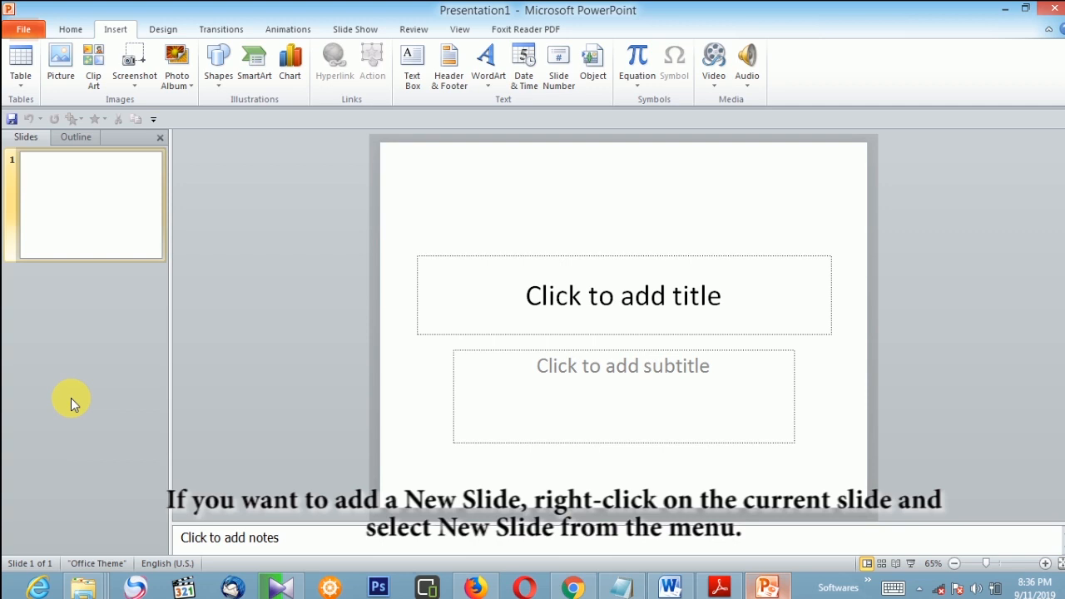
mouse_move(87, 183)
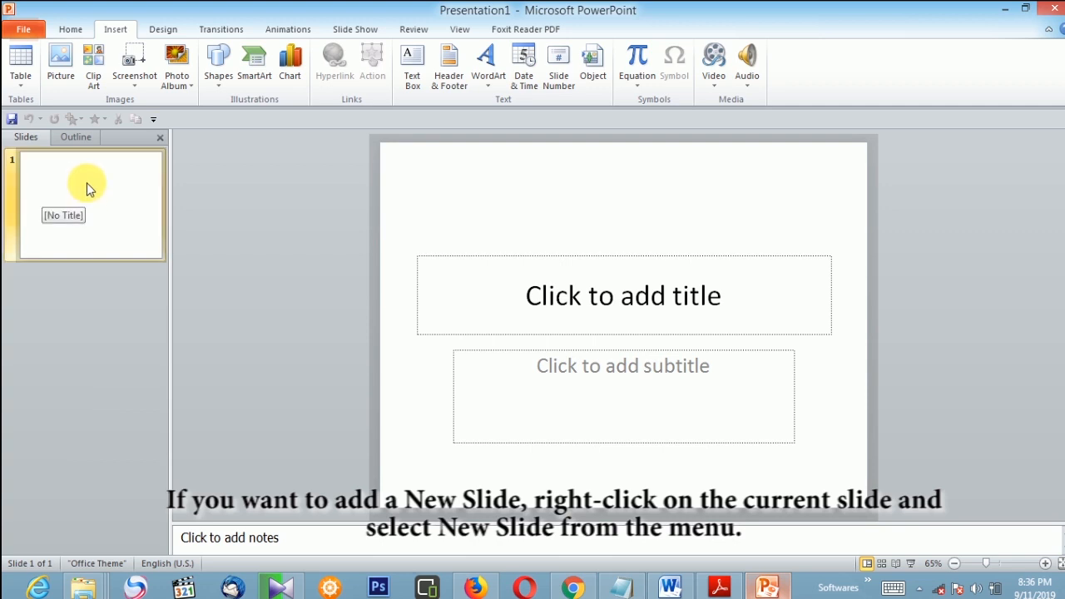
right_click(90, 189)
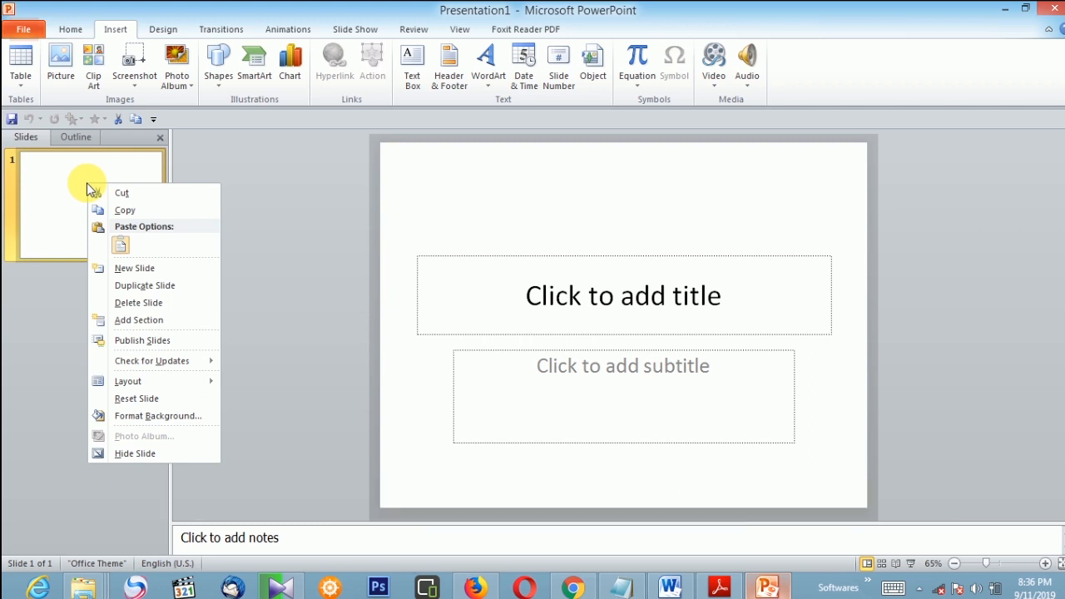
mouse_move(133, 268)
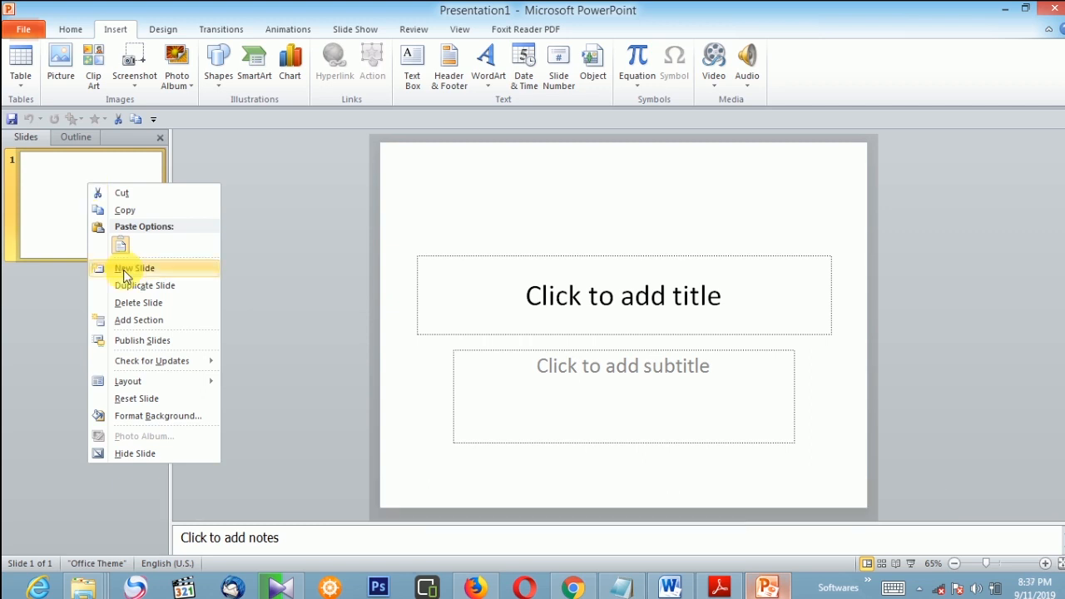
left_click(133, 268)
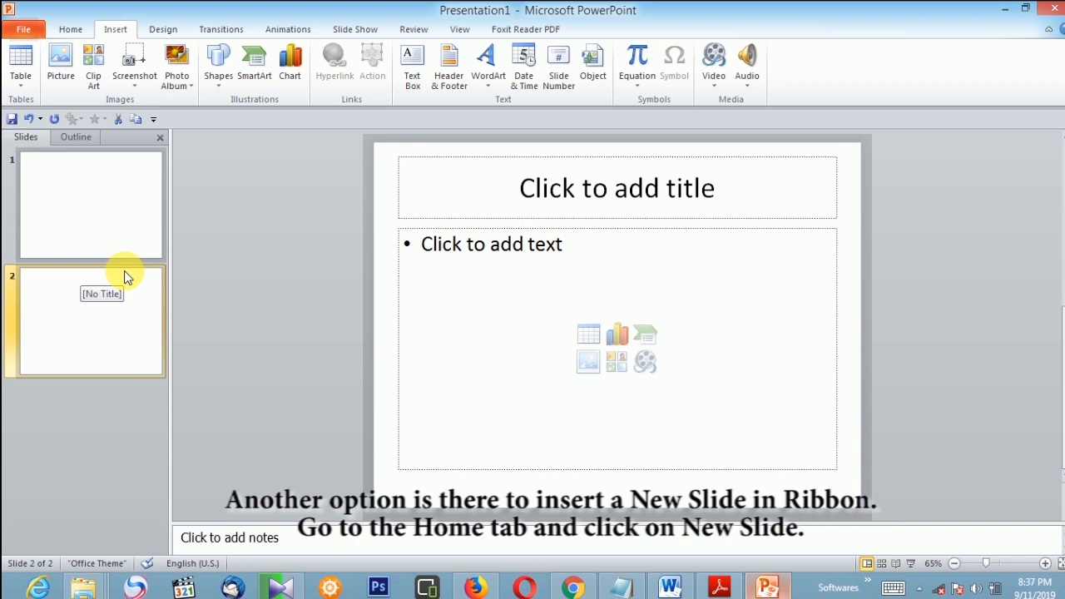
- Add a third title-and-content slide using New Slide on the Home ribbon
left_click(70, 30)
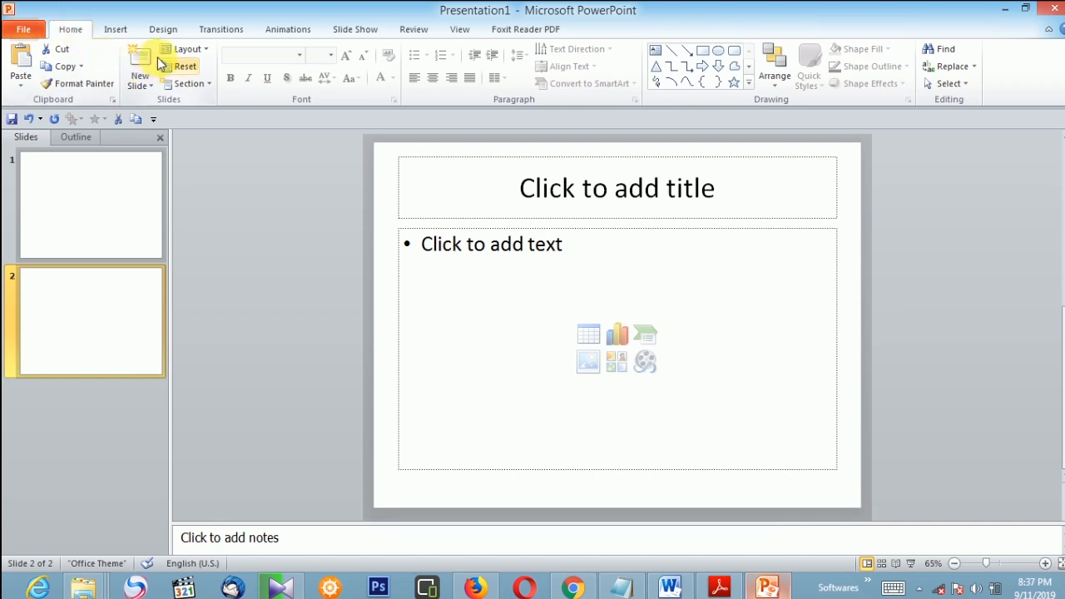
left_click(140, 67)
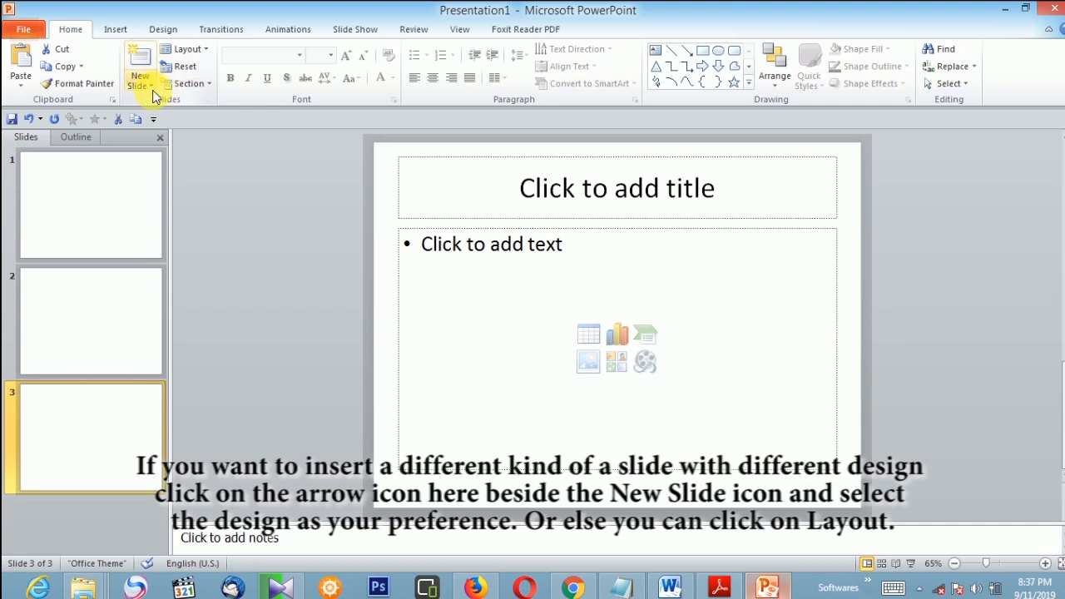
left_click(139, 85)
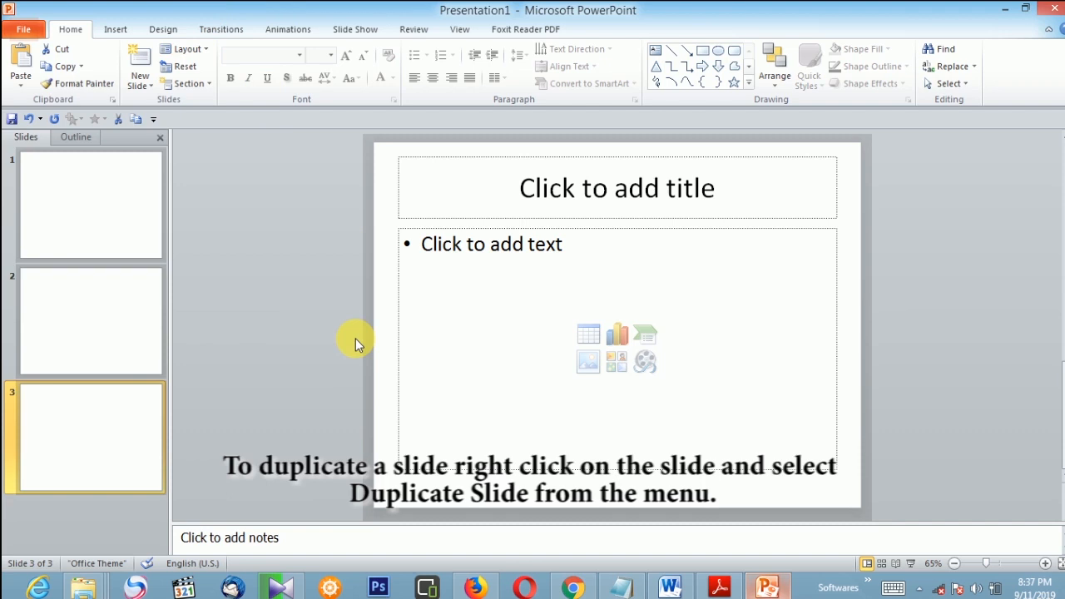
- Duplicate a slide thumbnail so the presentation holds four slides
right_click(70, 320)
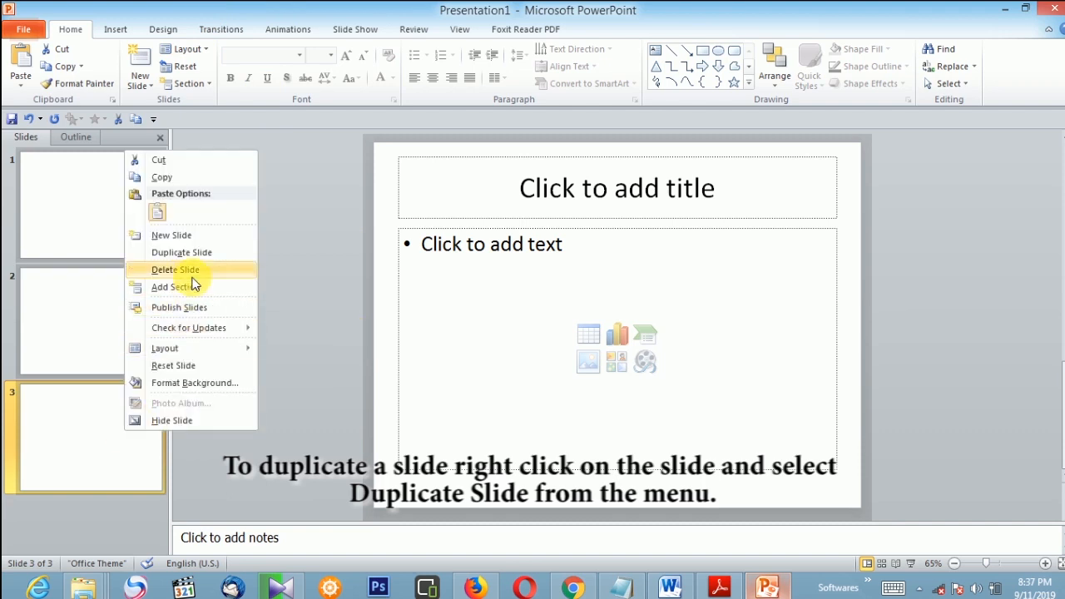
mouse_move(181, 253)
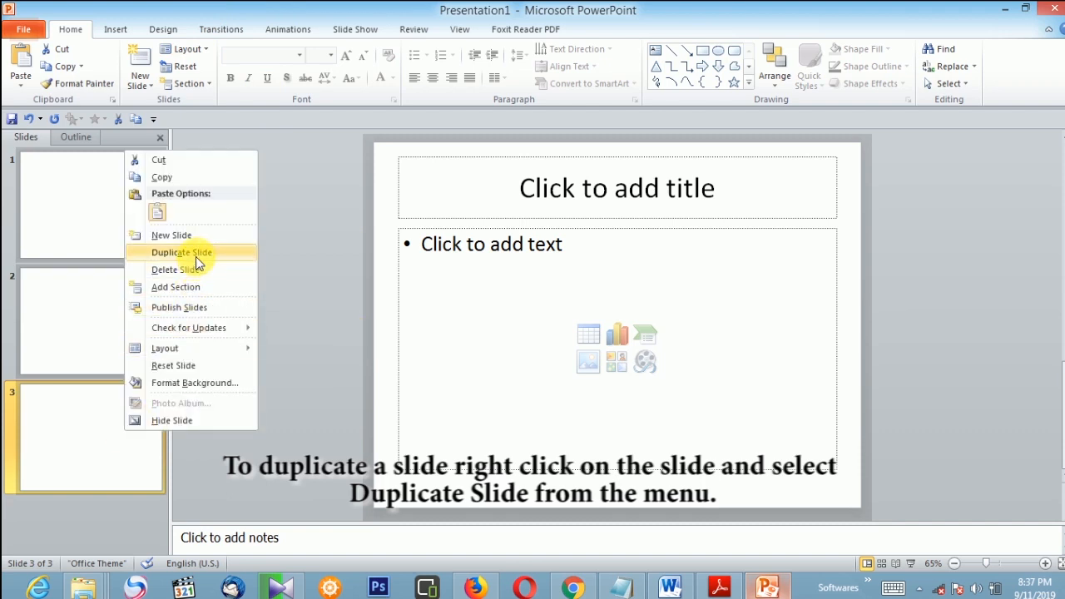
left_click(181, 253)
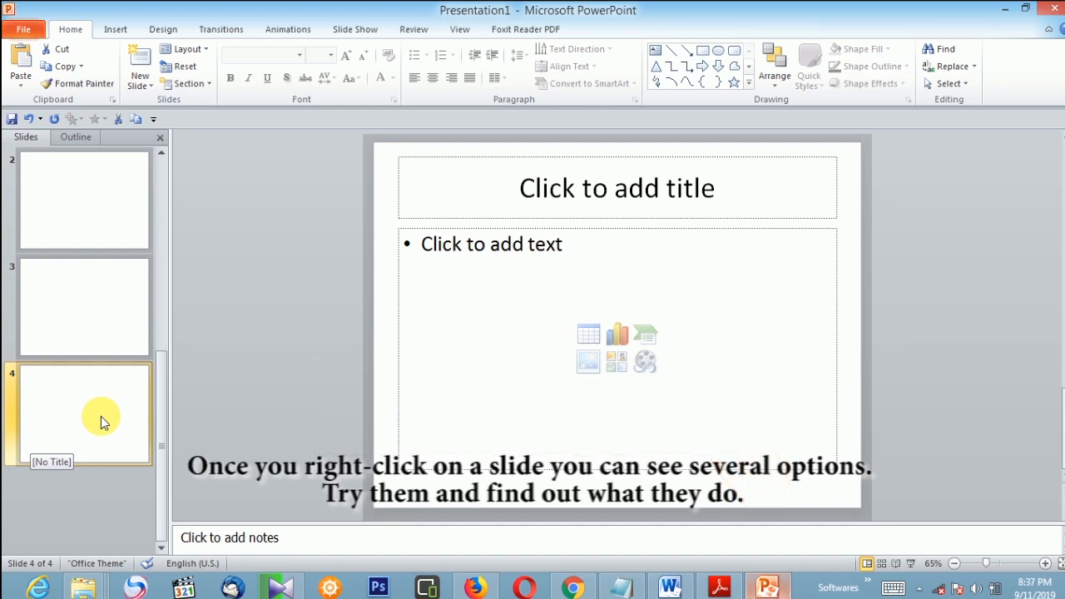
right_click(100, 412)
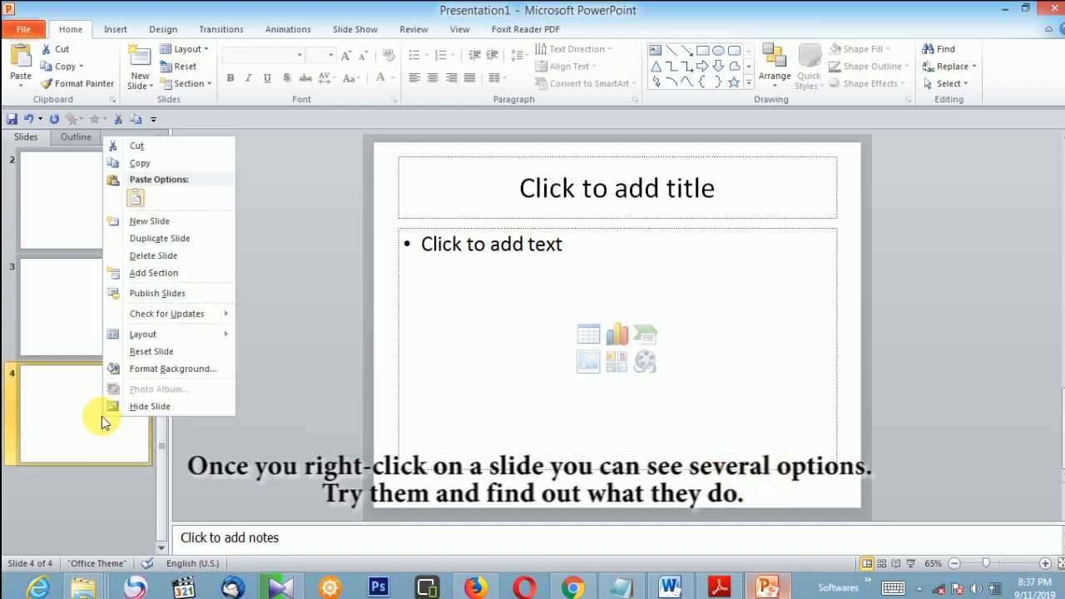
mouse_move(163, 220)
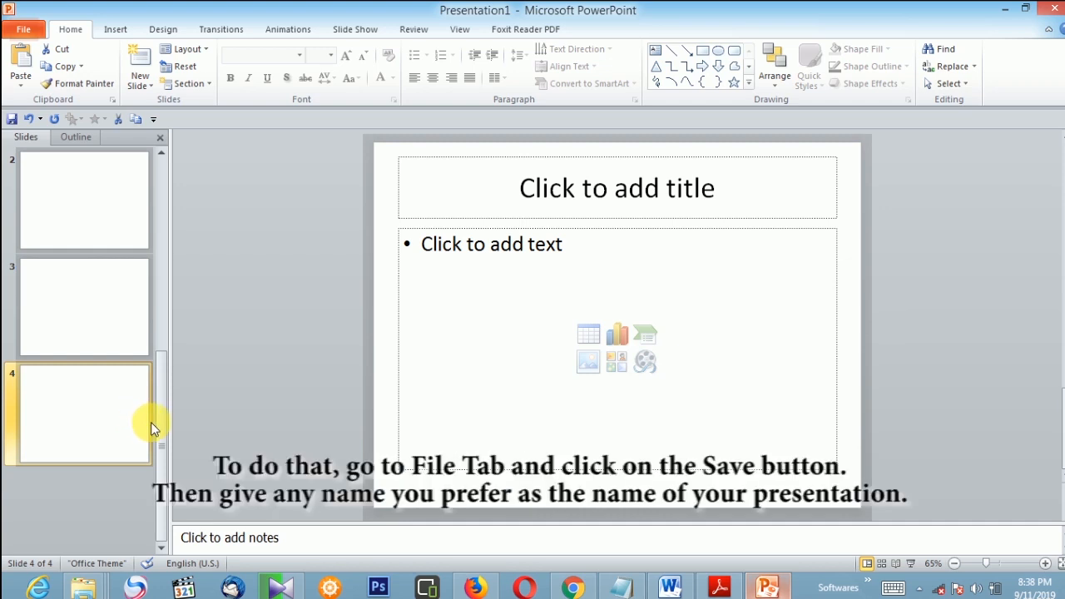
- Save the presentation as 'Test' in PowerPoint 97-2003 (.ppt) format
left_click(23, 30)
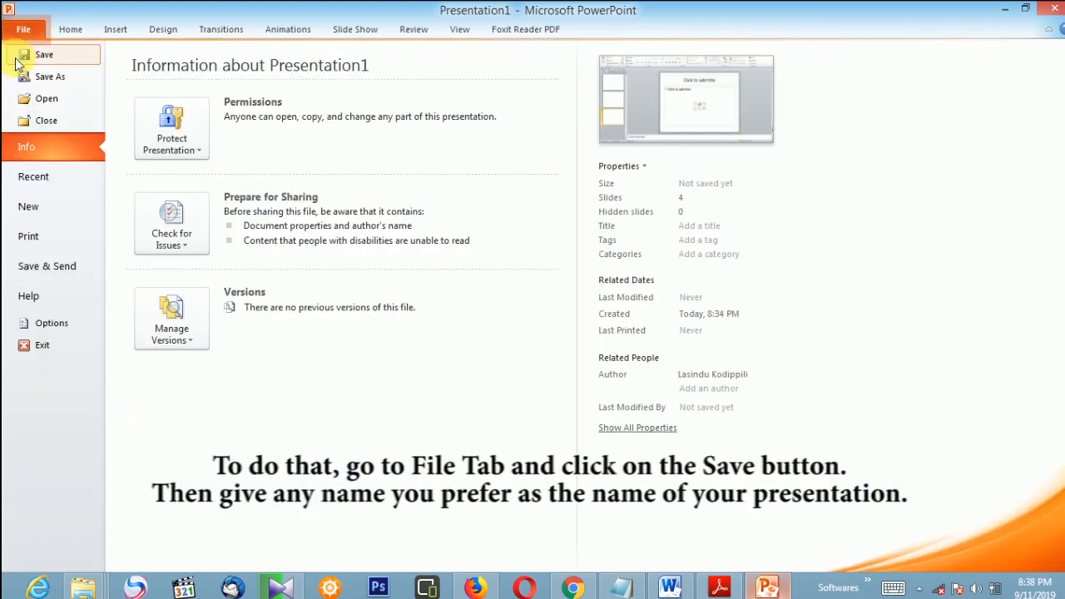
left_click(43, 54)
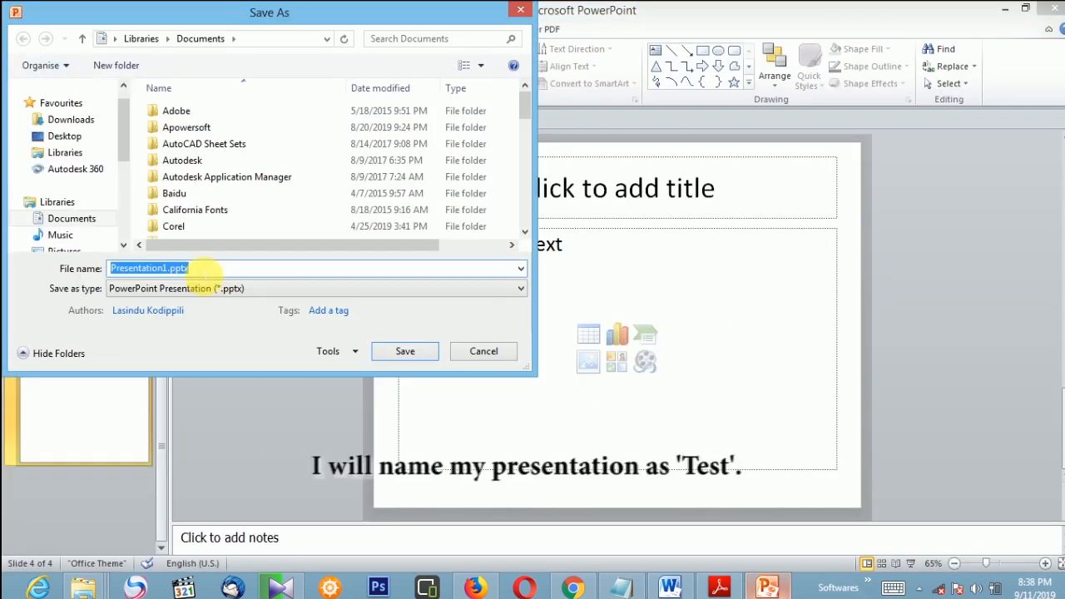
type("Test")
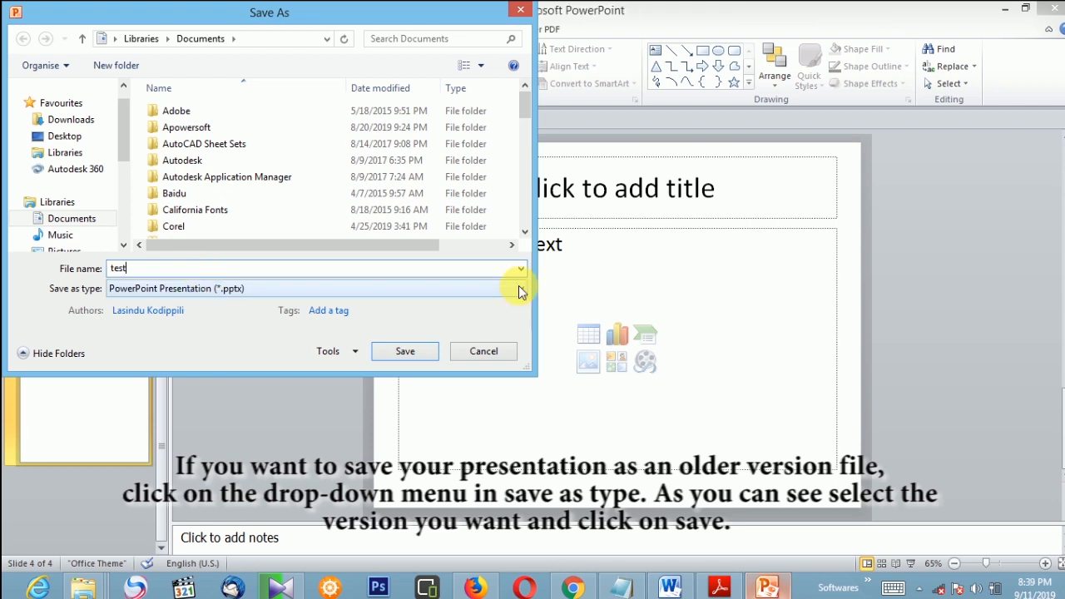
mouse_move(46, 289)
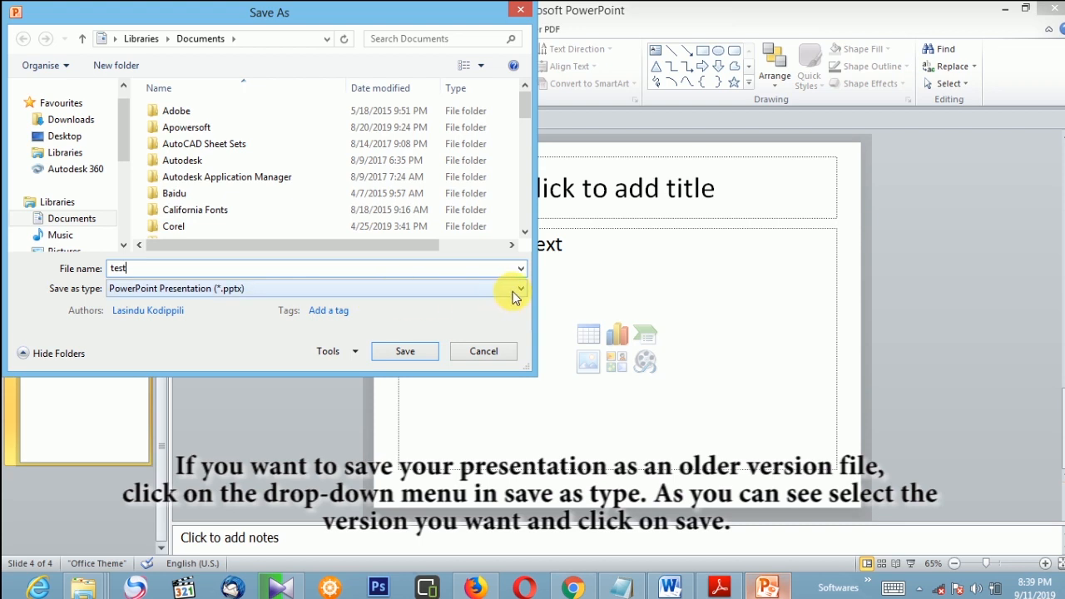
left_click(519, 289)
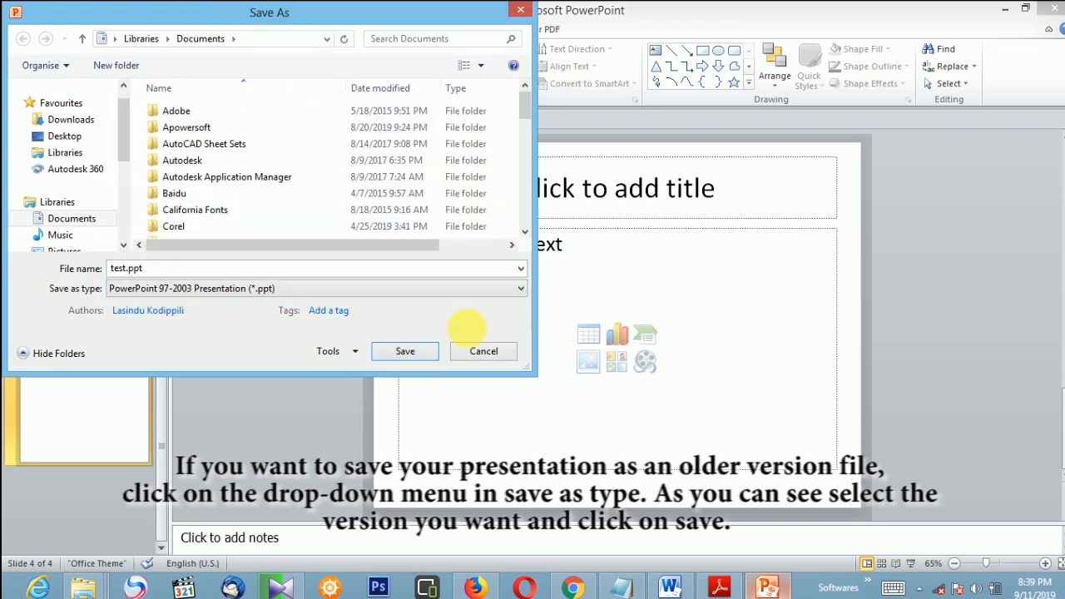
left_click(404, 351)
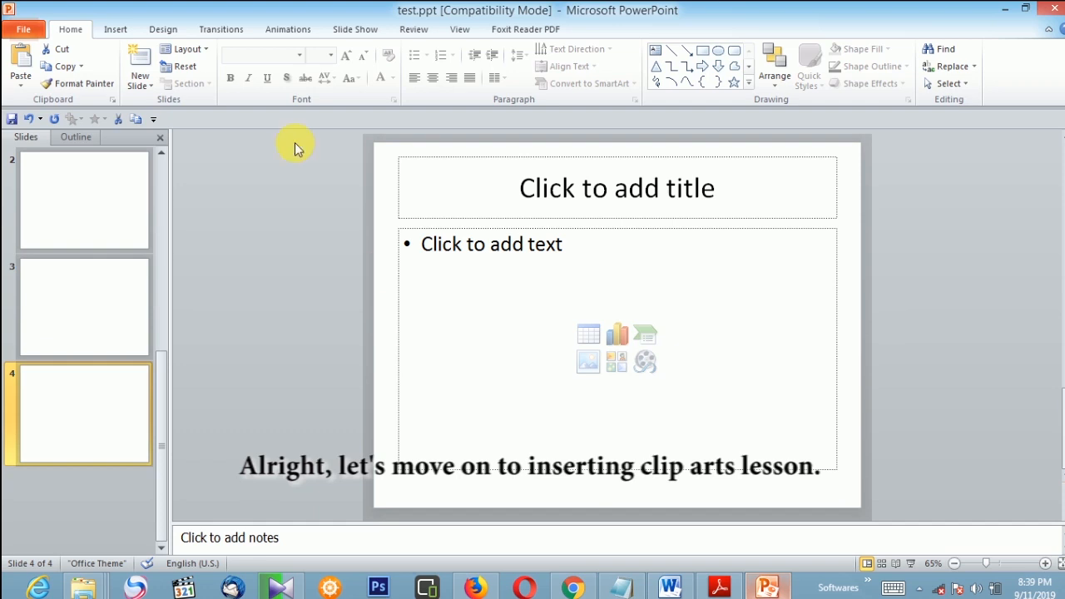
mouse_move(140, 63)
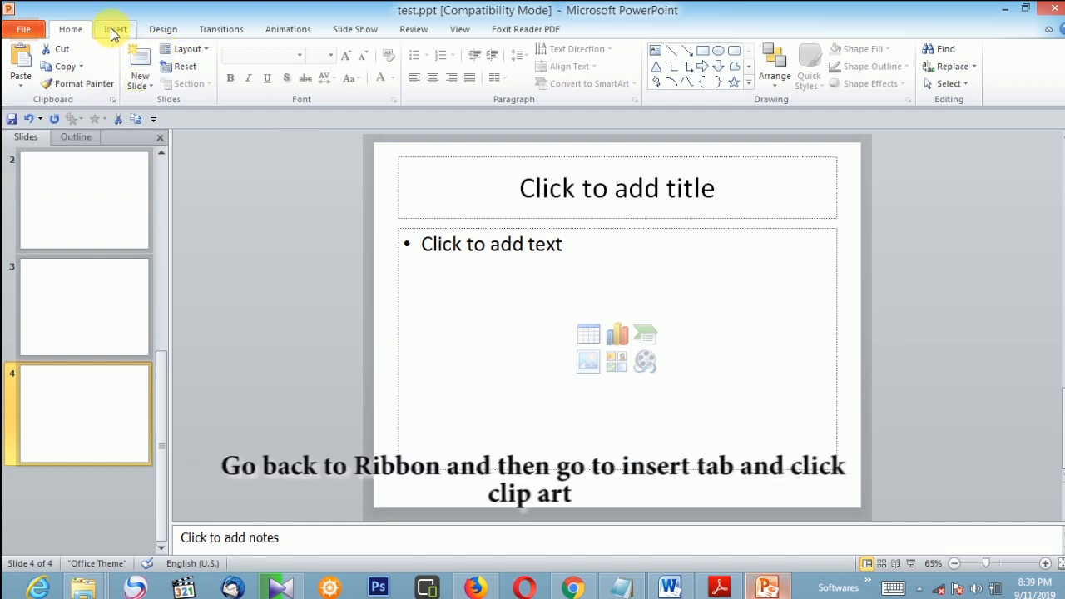
- Show the Clip Art task pane from the Insert ribbon
left_click(115, 30)
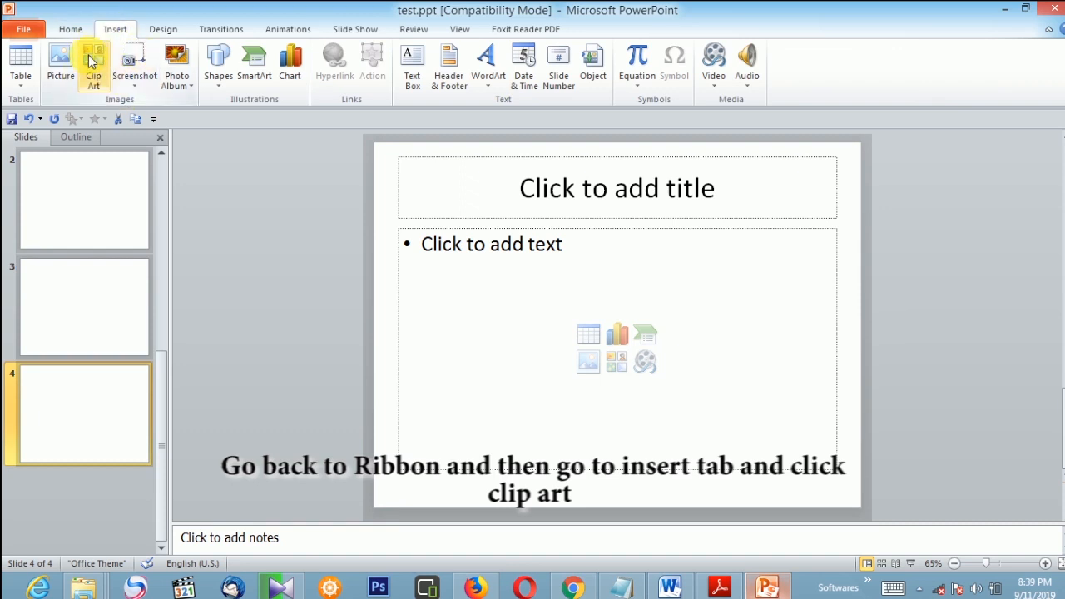
left_click(93, 63)
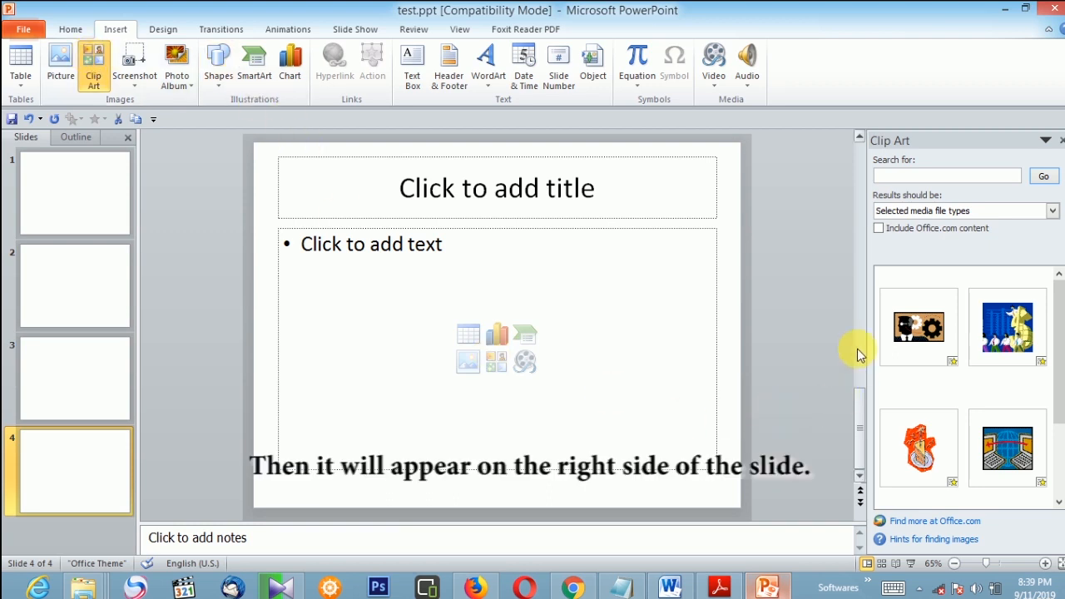
mouse_move(852, 308)
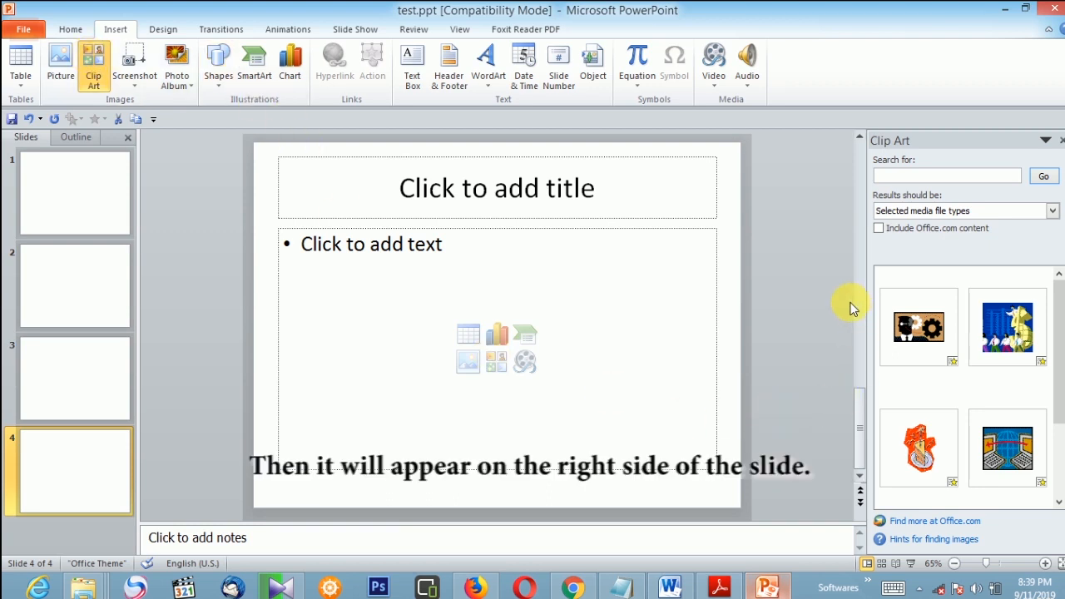
- Insert the blue clip art onto slide 4, then insert a second copy from its drop-down
left_click(1007, 326)
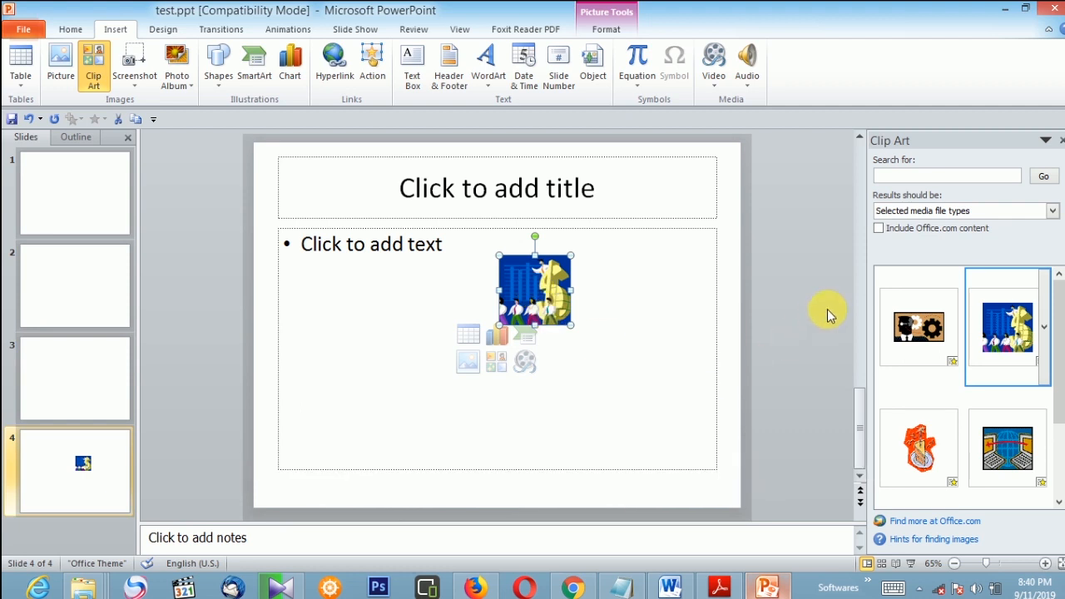
left_click(952, 361)
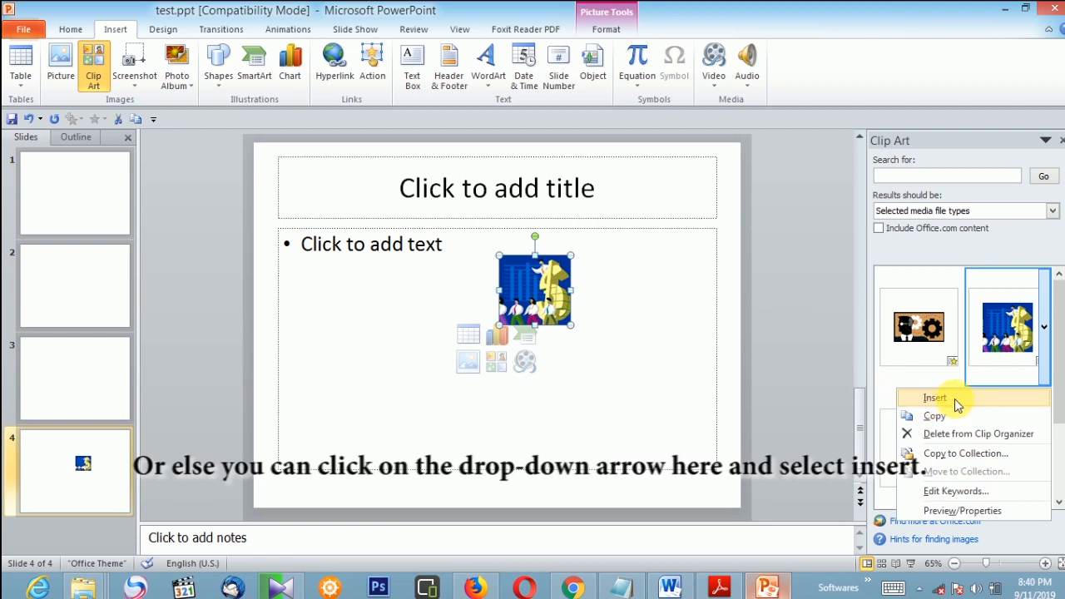
left_click(933, 398)
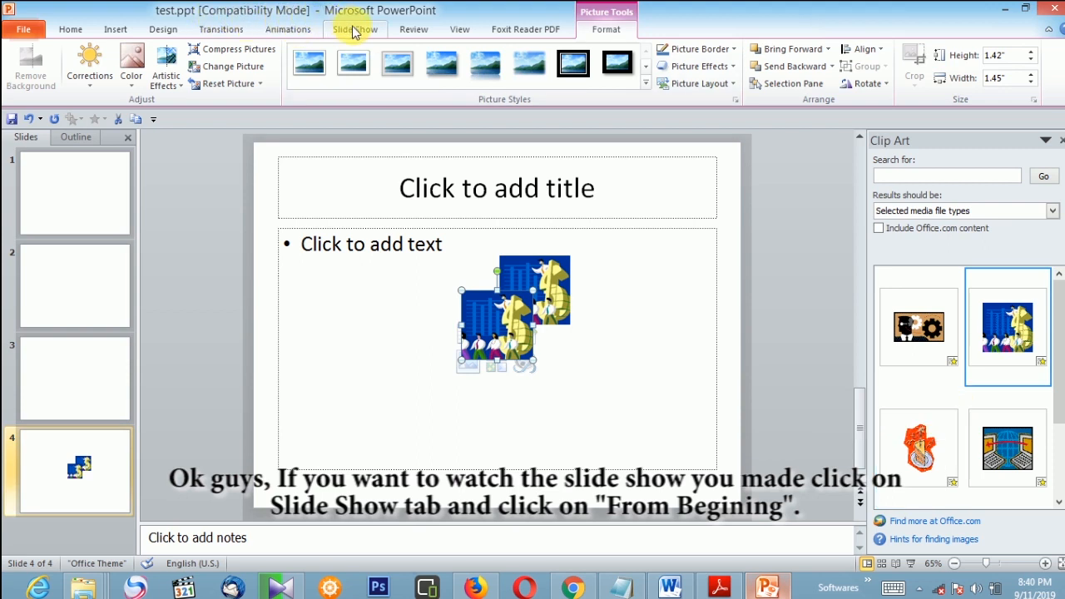
mouse_move(363, 34)
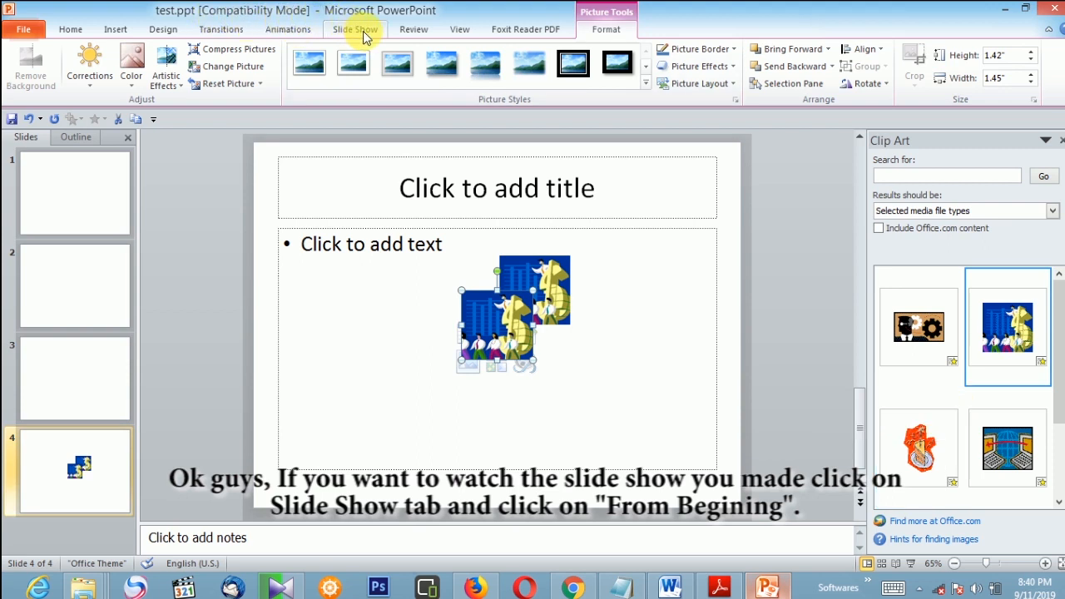
- Run the slide show from the beginning, then end it to return to editing
left_click(354, 30)
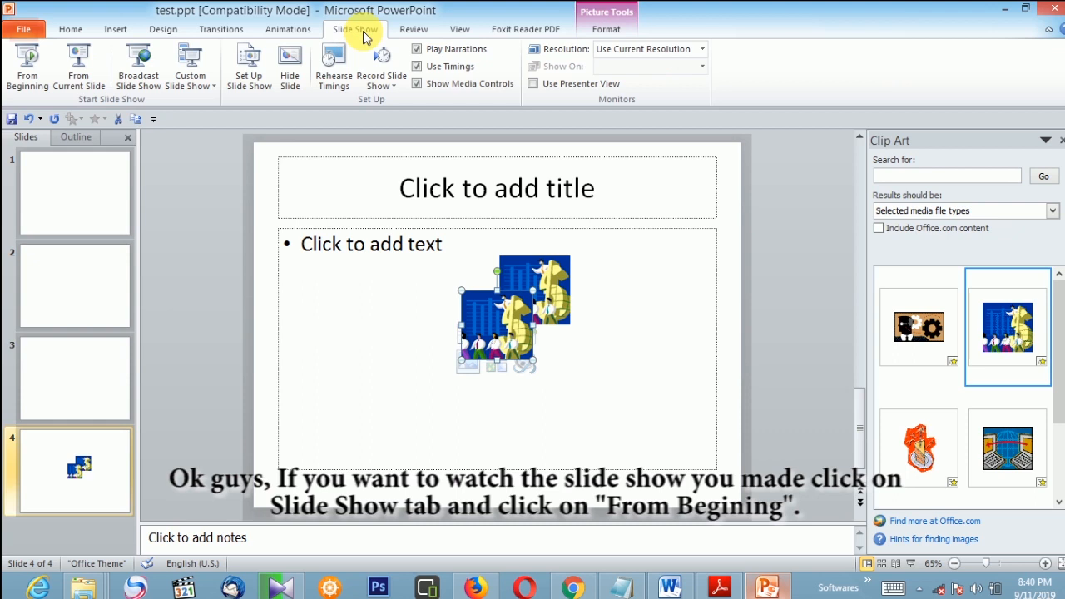
mouse_move(26, 66)
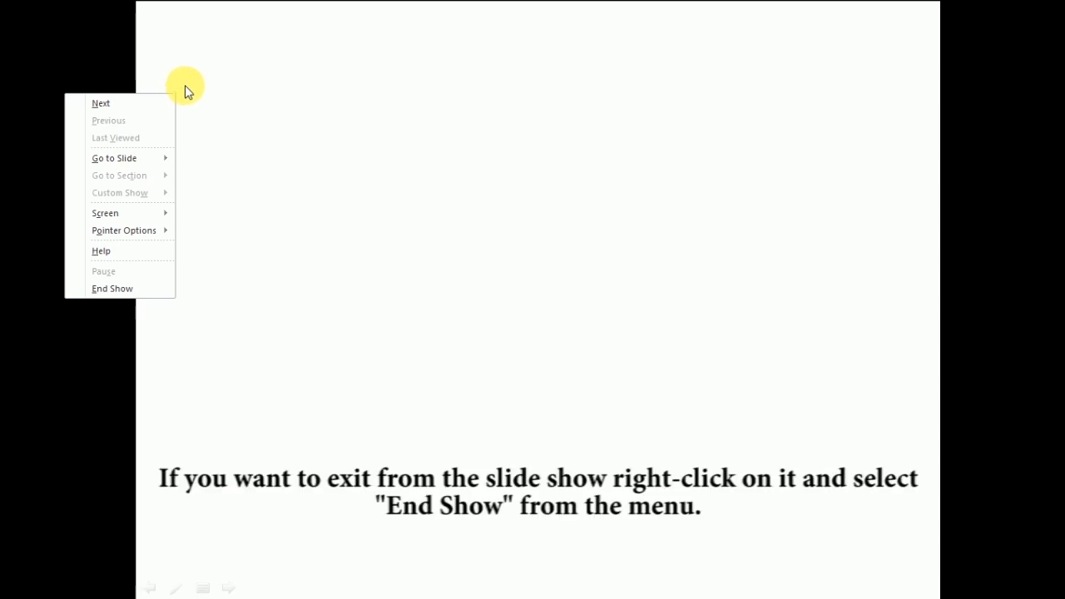
mouse_move(125, 289)
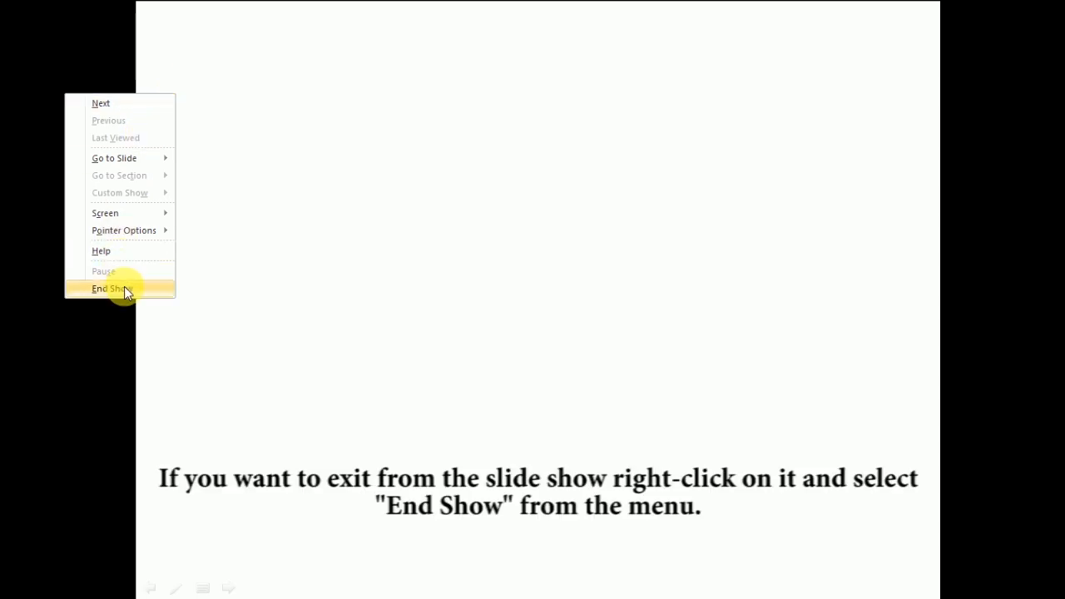
left_click(106, 288)
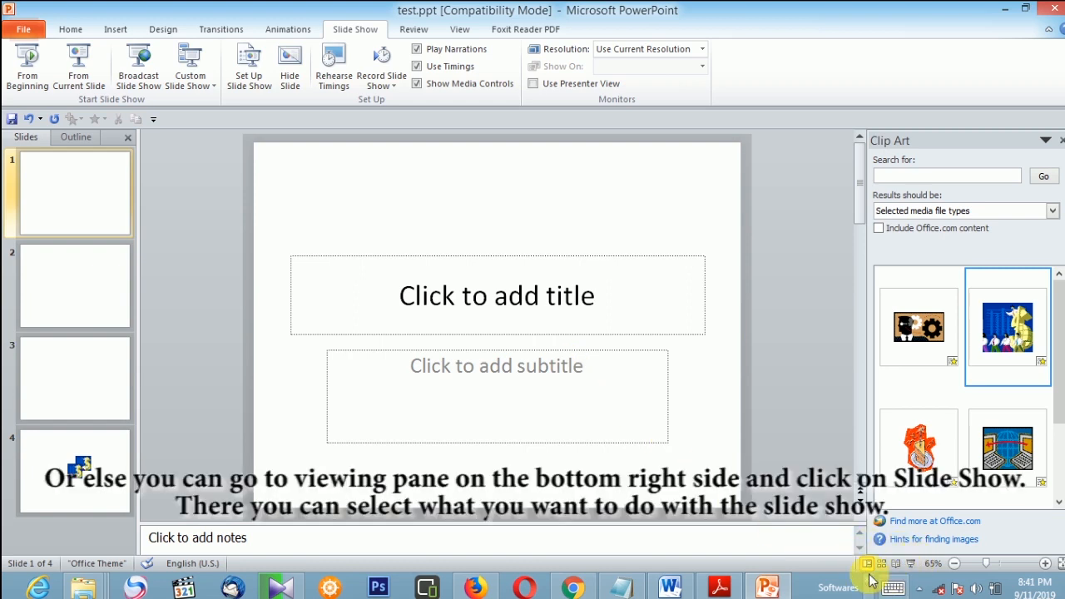
mouse_move(912, 564)
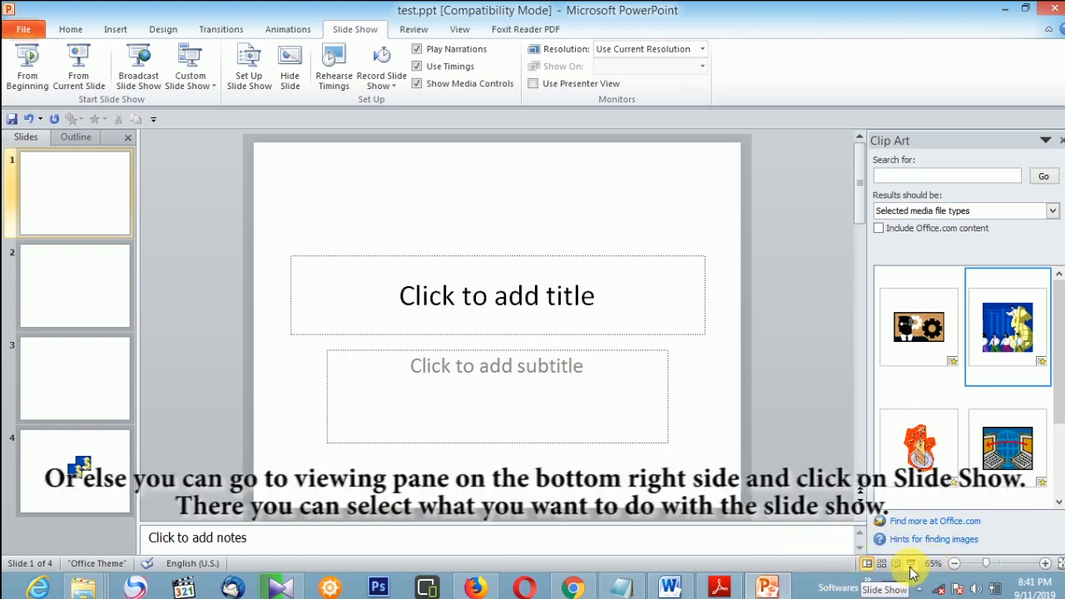
left_click(911, 564)
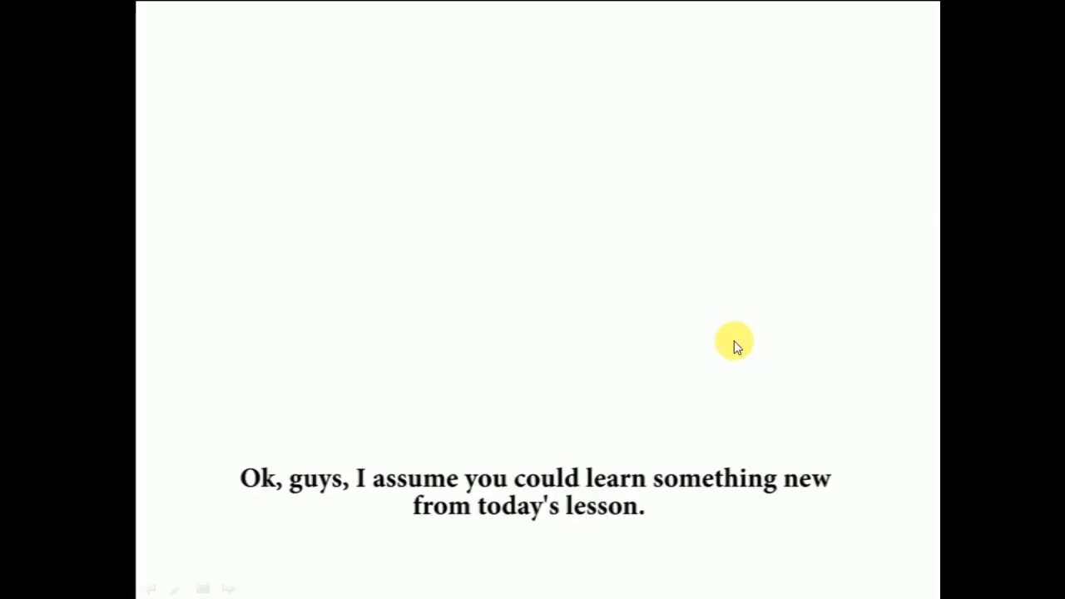
right_click(732, 341)
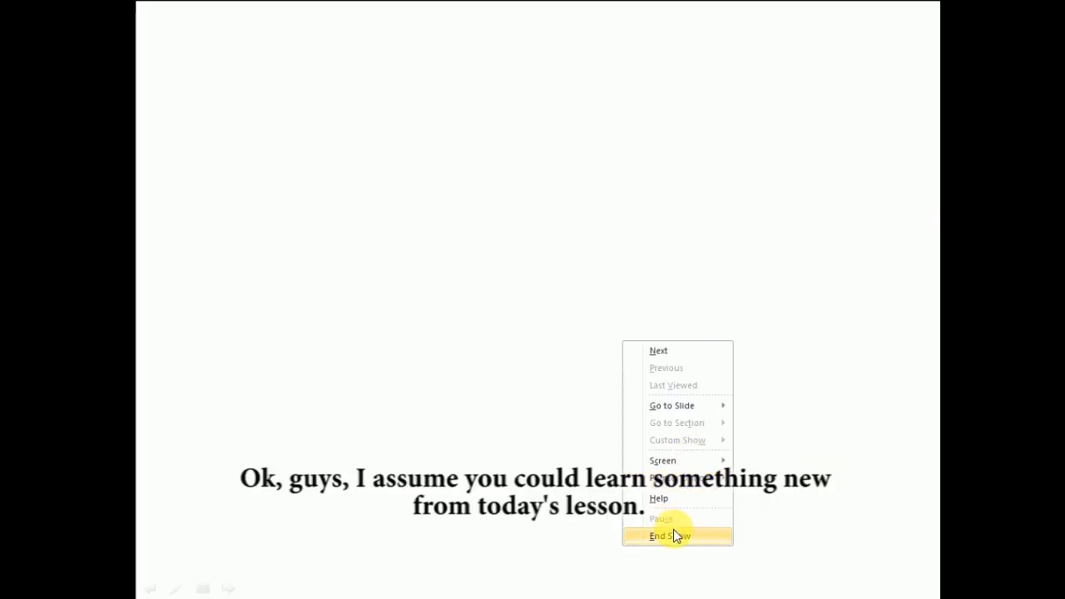
left_click(671, 536)
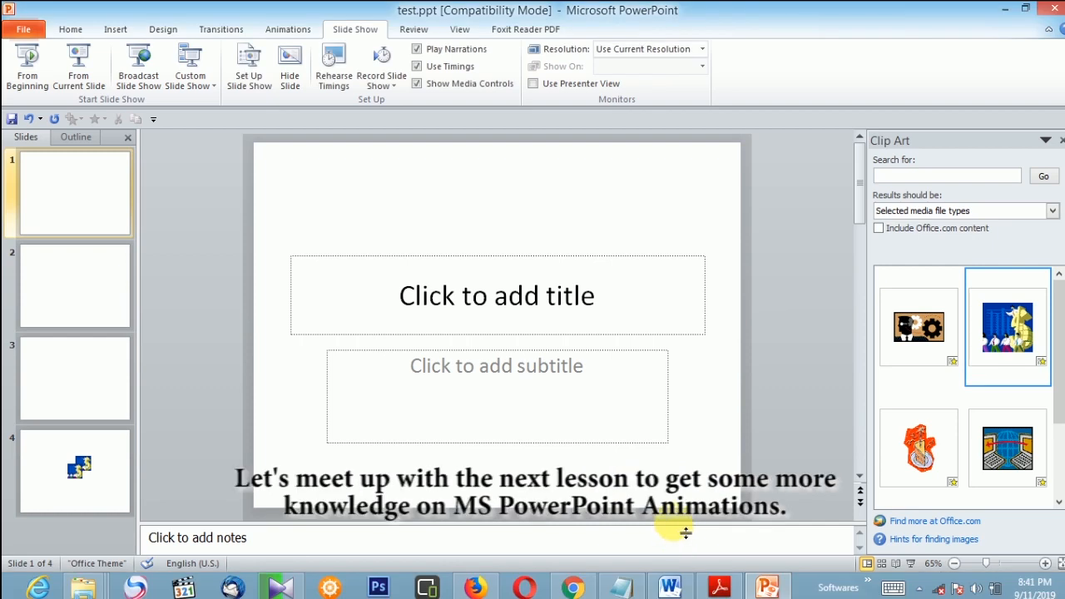
mouse_move(674, 512)
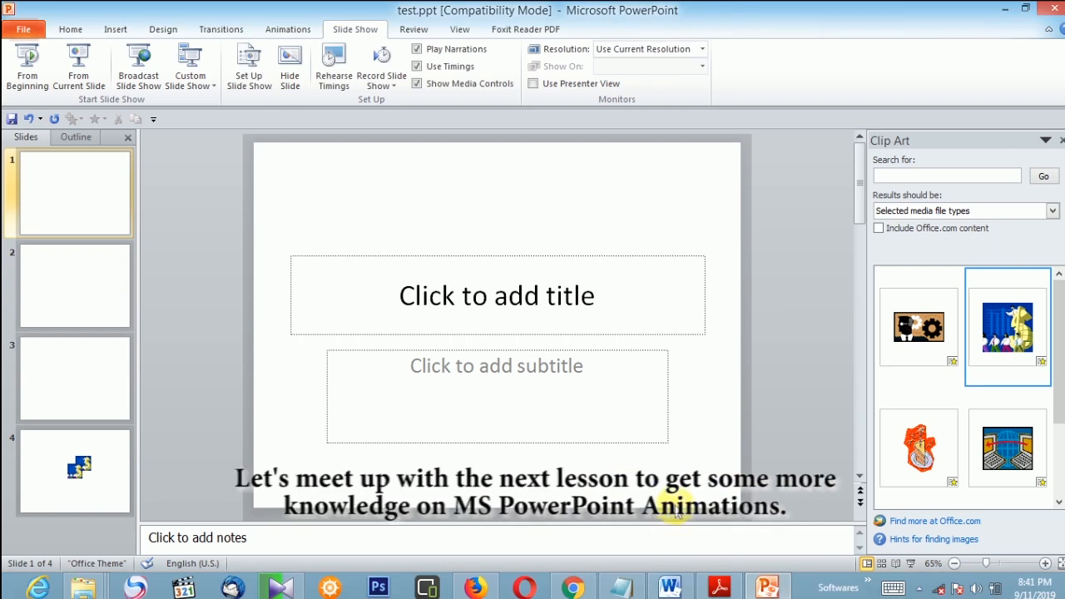